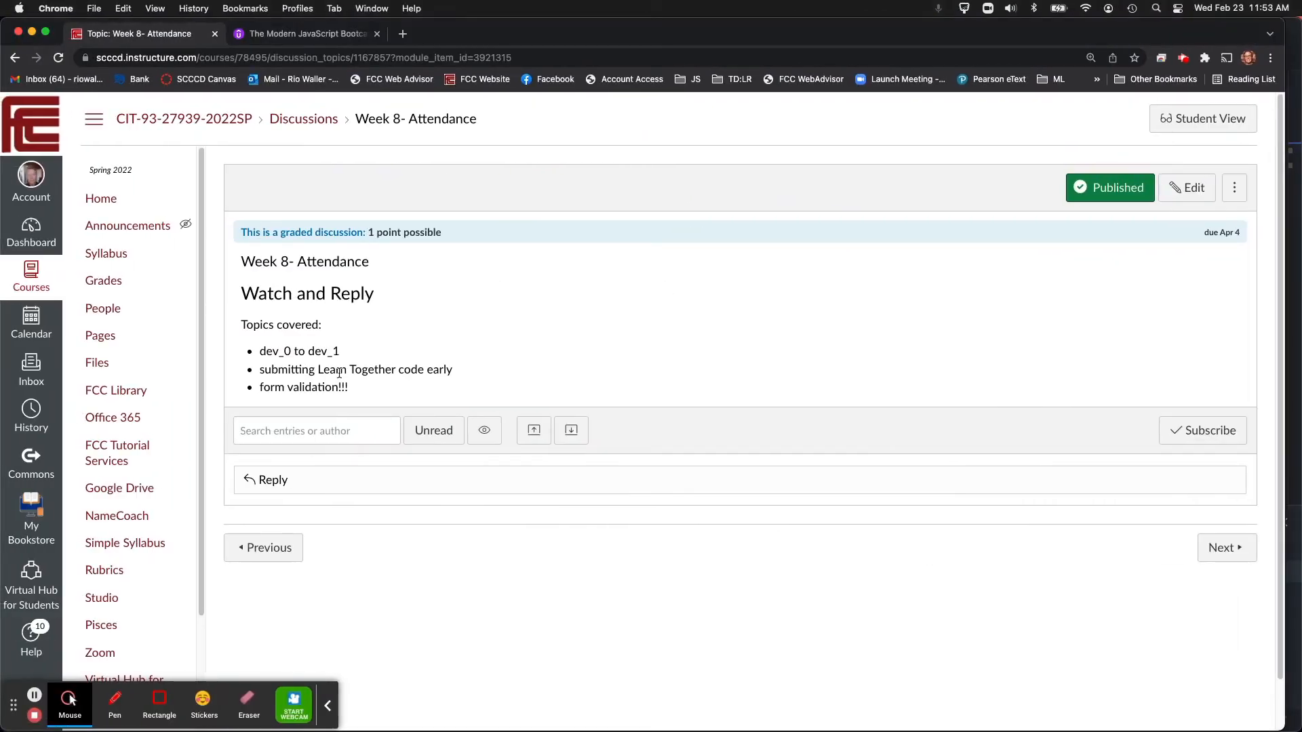
mouse_move(479, 379)
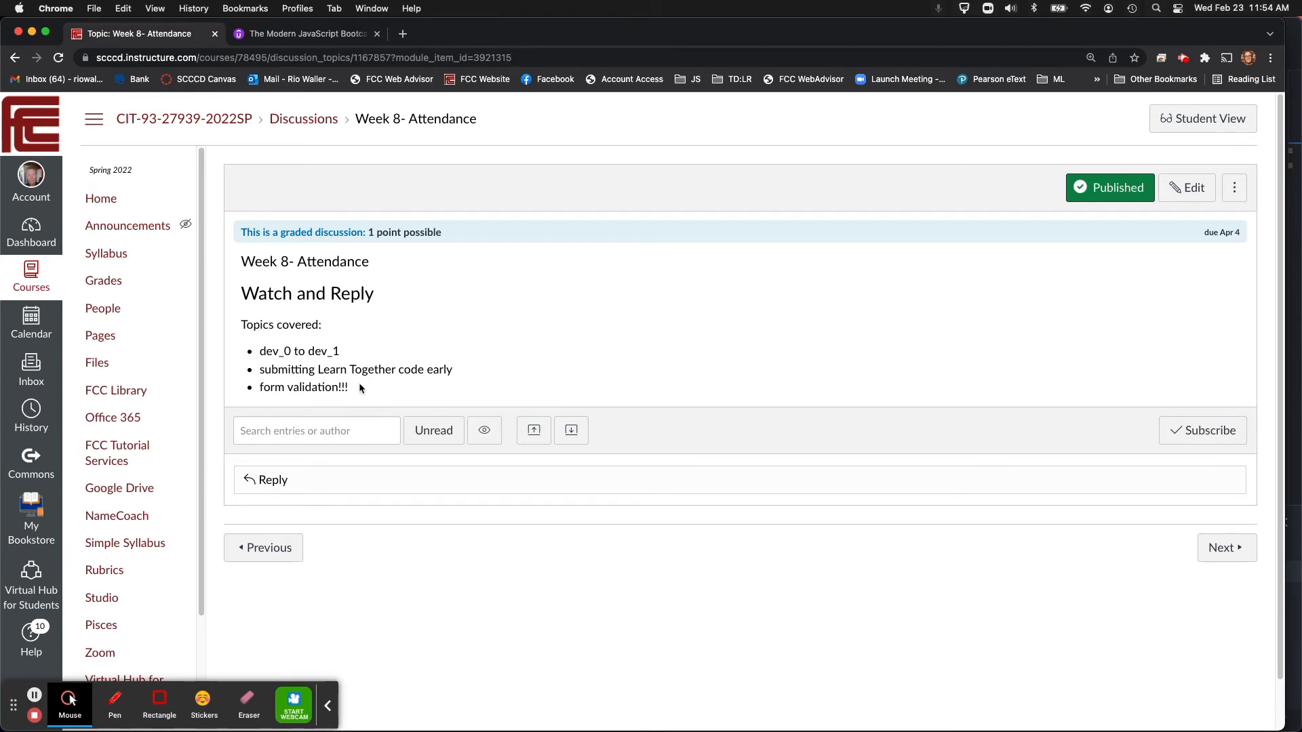
- Highlight a topic line in the Week 8 Attendance discussion list
double_click(304, 387)
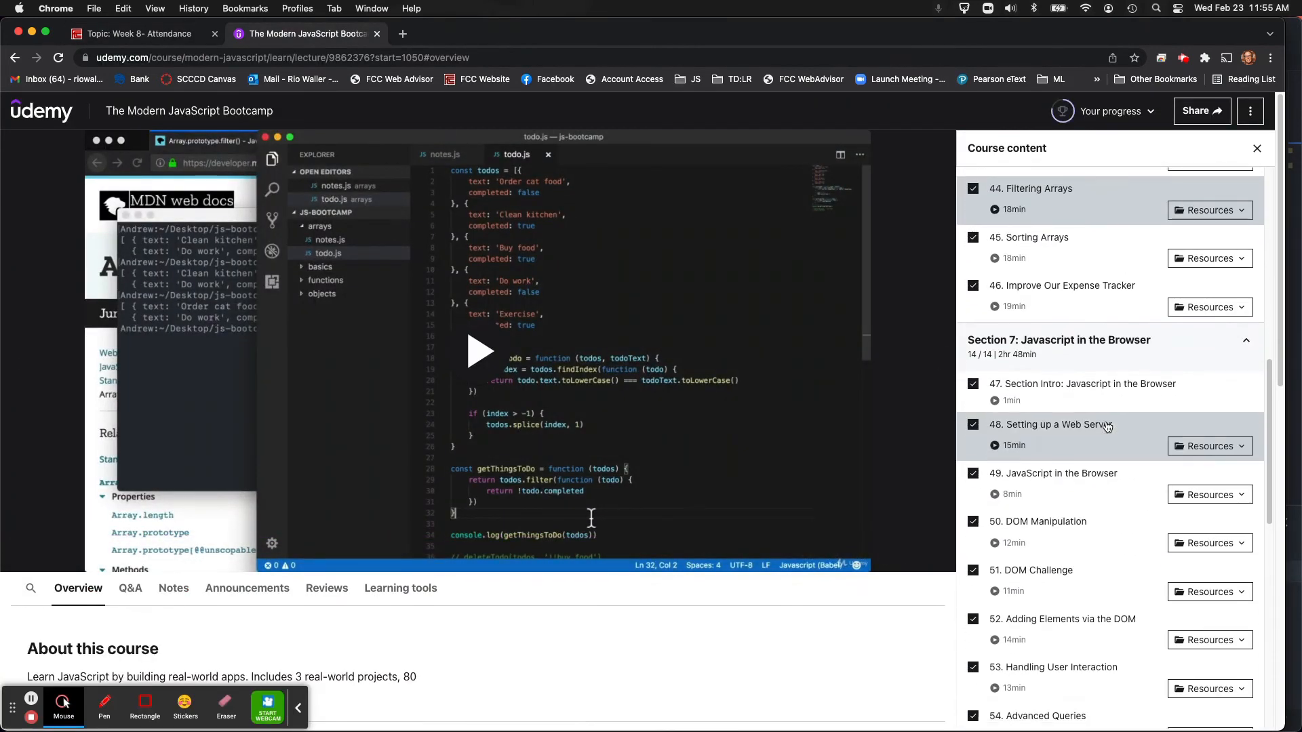
- Scroll the course content sidebar through Section 7 lectures down to 60 (Dropdowns)
scroll(down, 3)
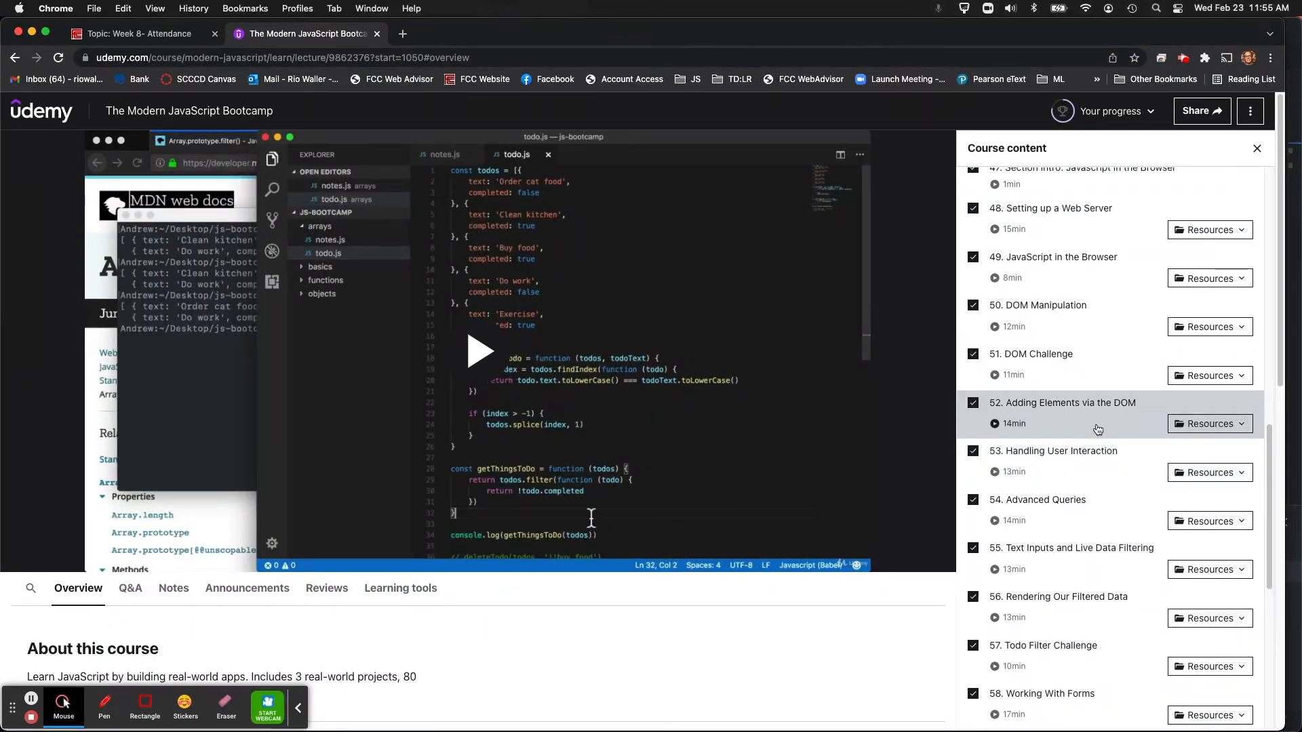
scroll(down, 3)
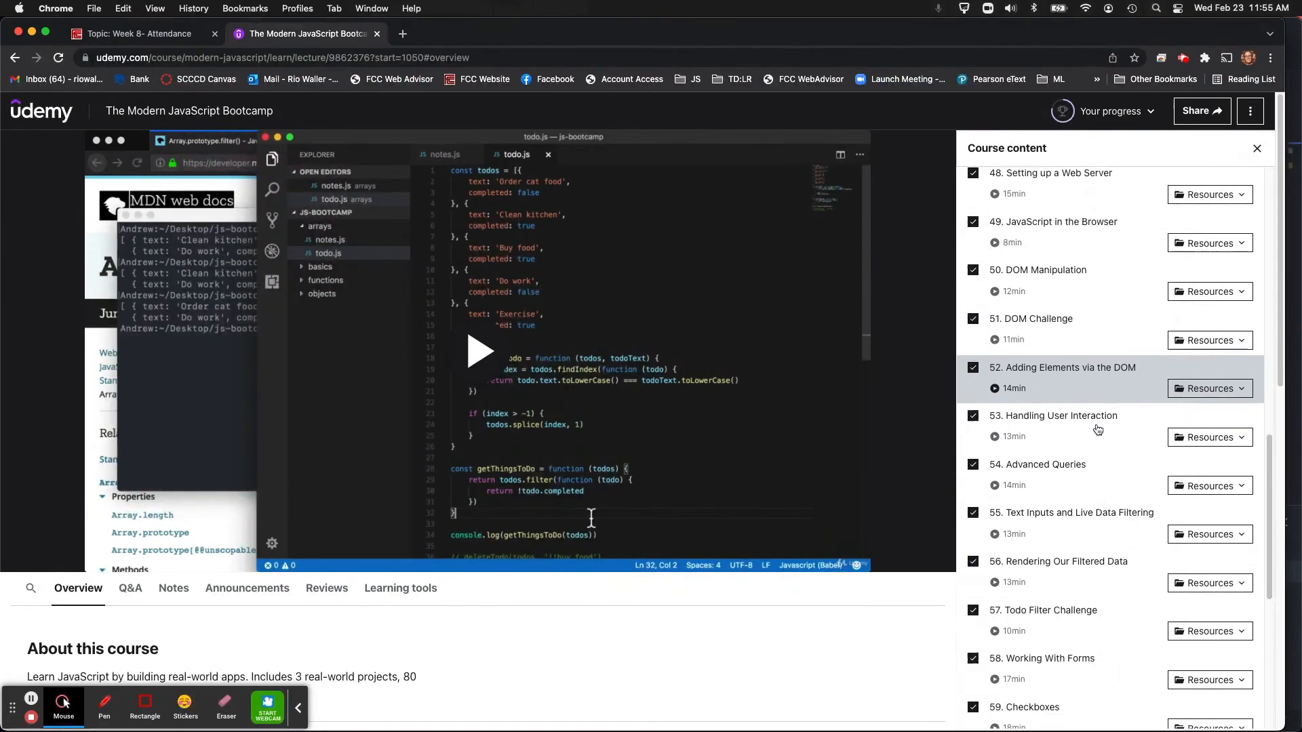
scroll(down, 3)
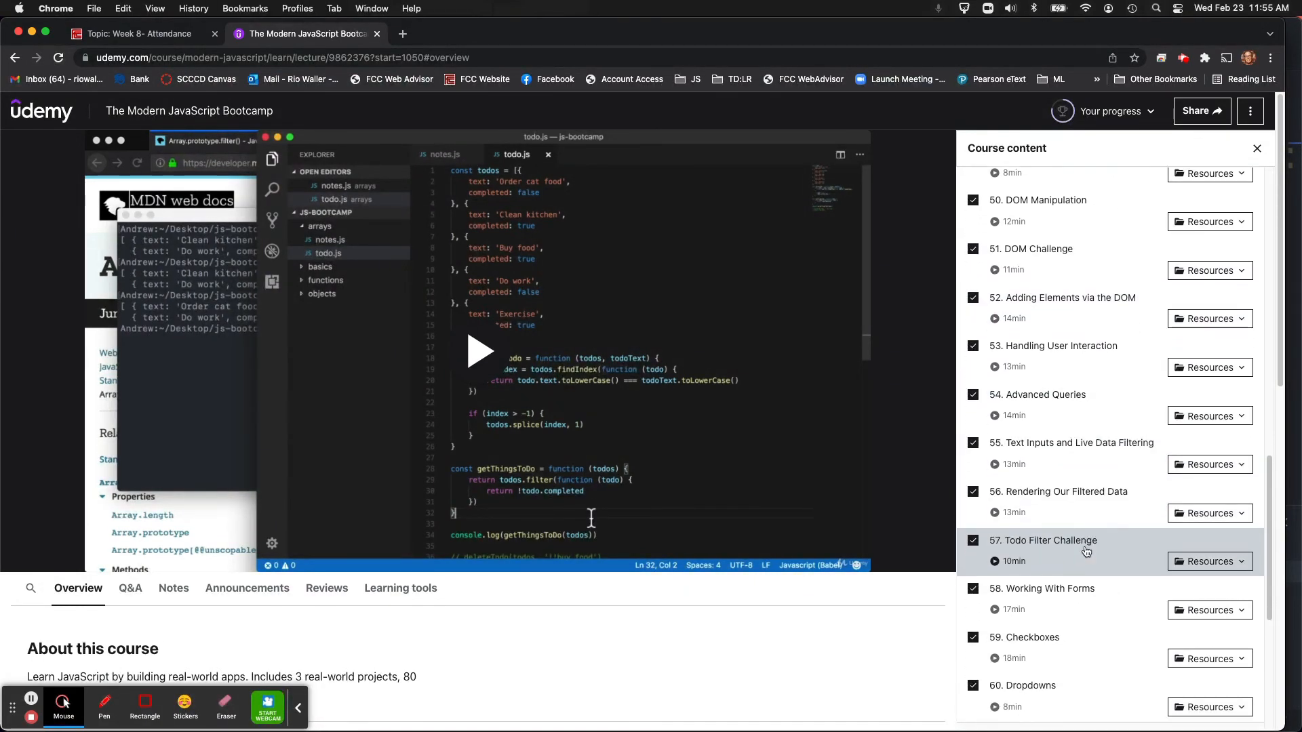
scroll(down, 3)
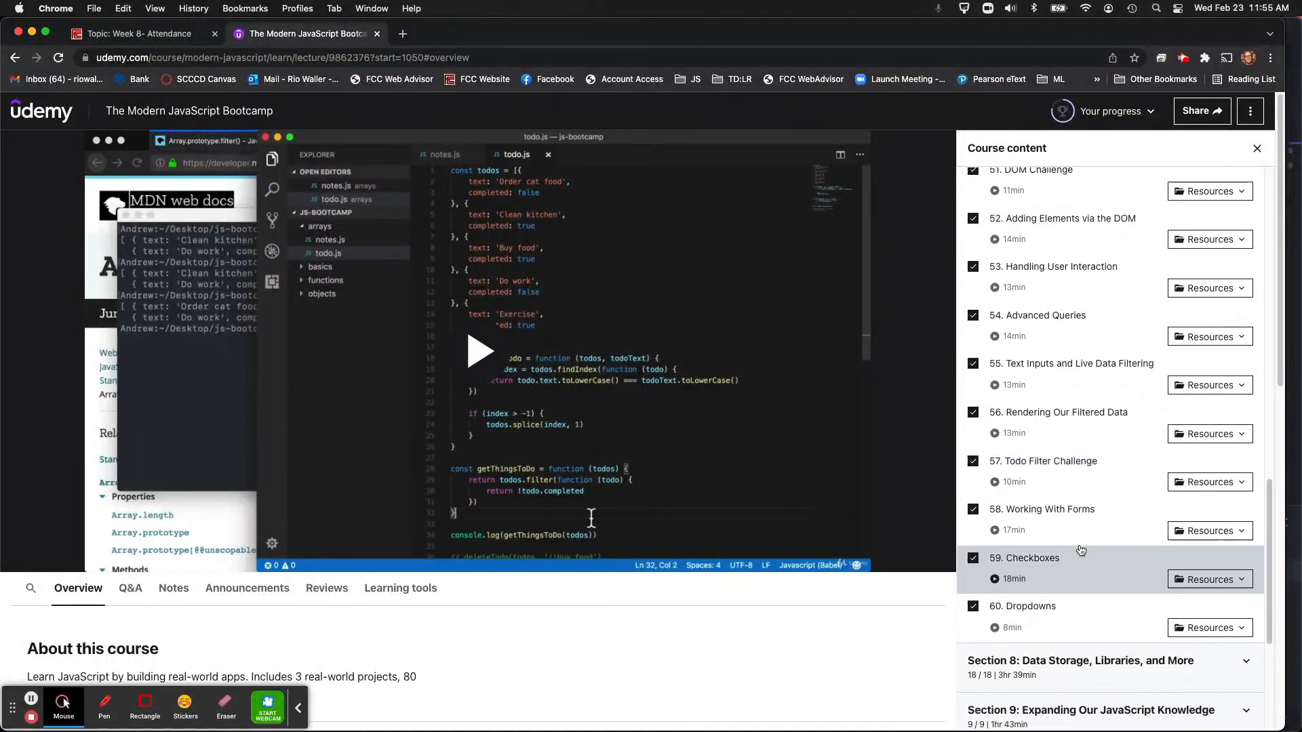
mouse_move(1103, 548)
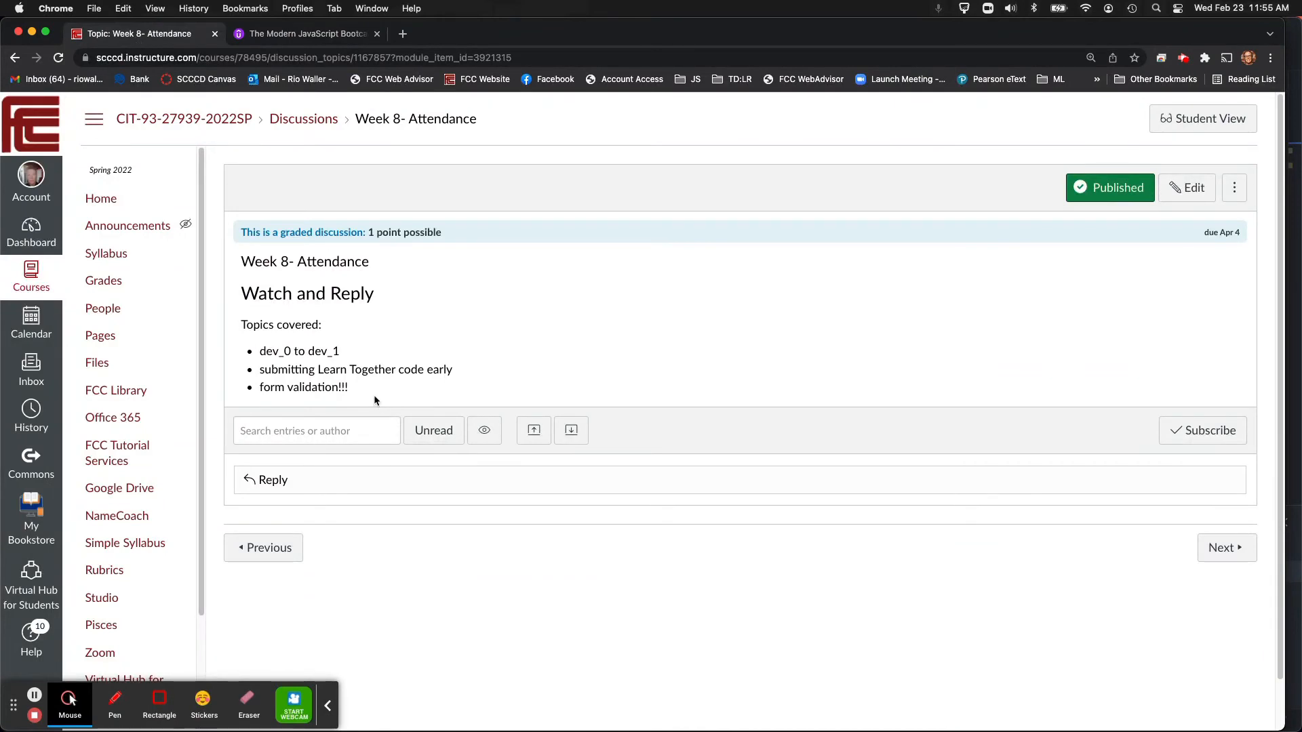
- Highlight 'form validation!!!' in the Week 8 topics, then return to the Udemy course
double_click(302, 386)
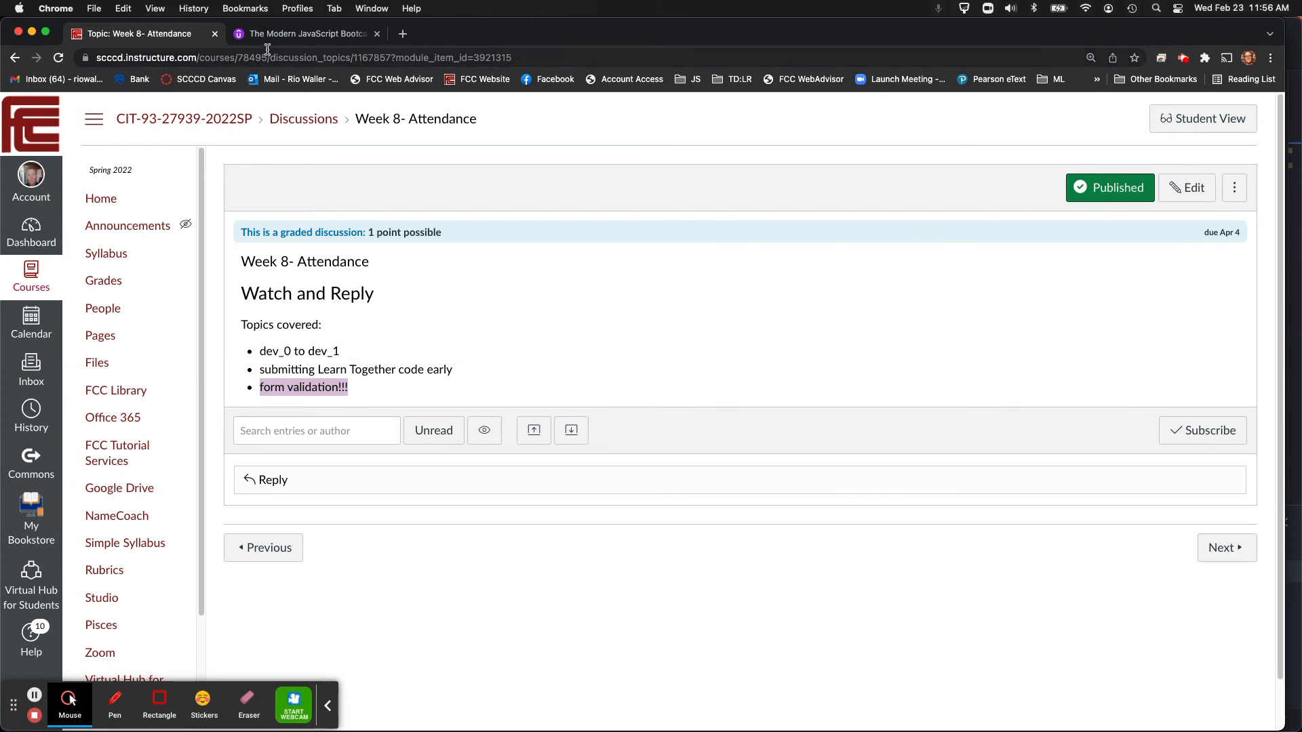
click(305, 32)
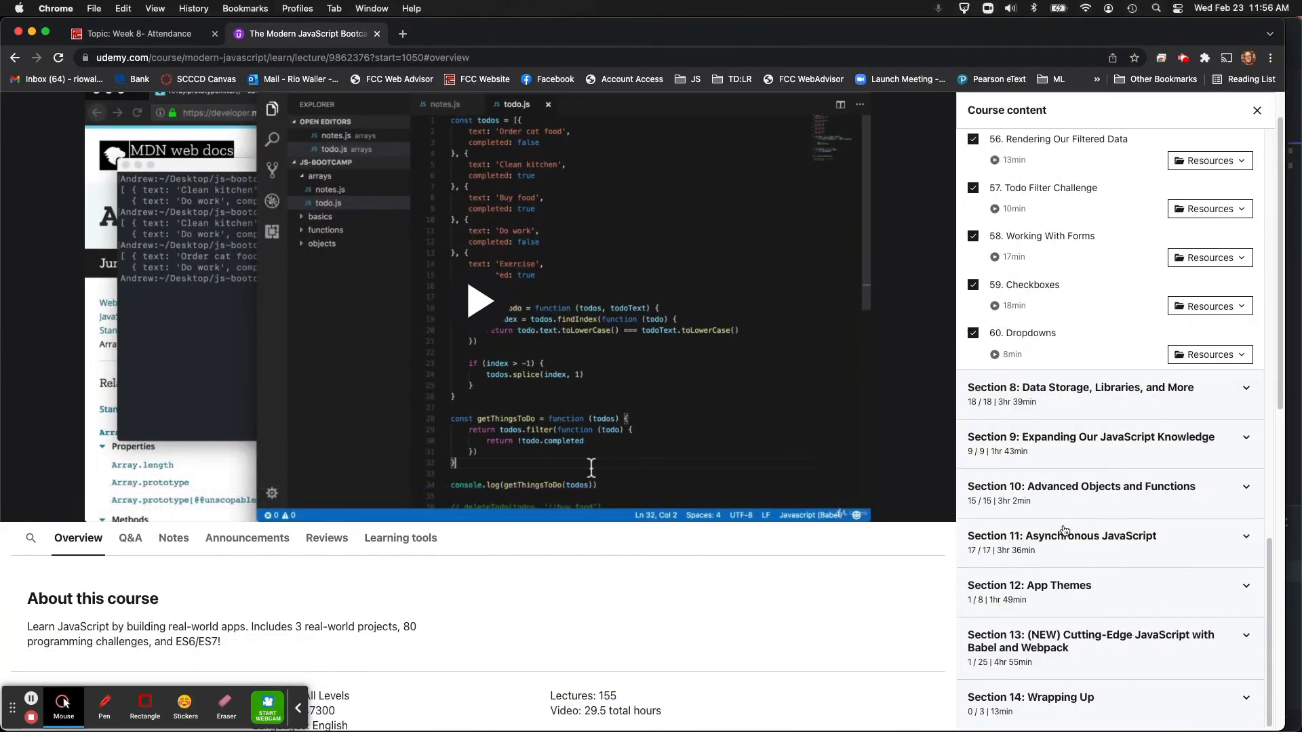
- Scroll the course content sidebar to Sections 8–14, then return to the Canvas discussion
scroll(down, 3)
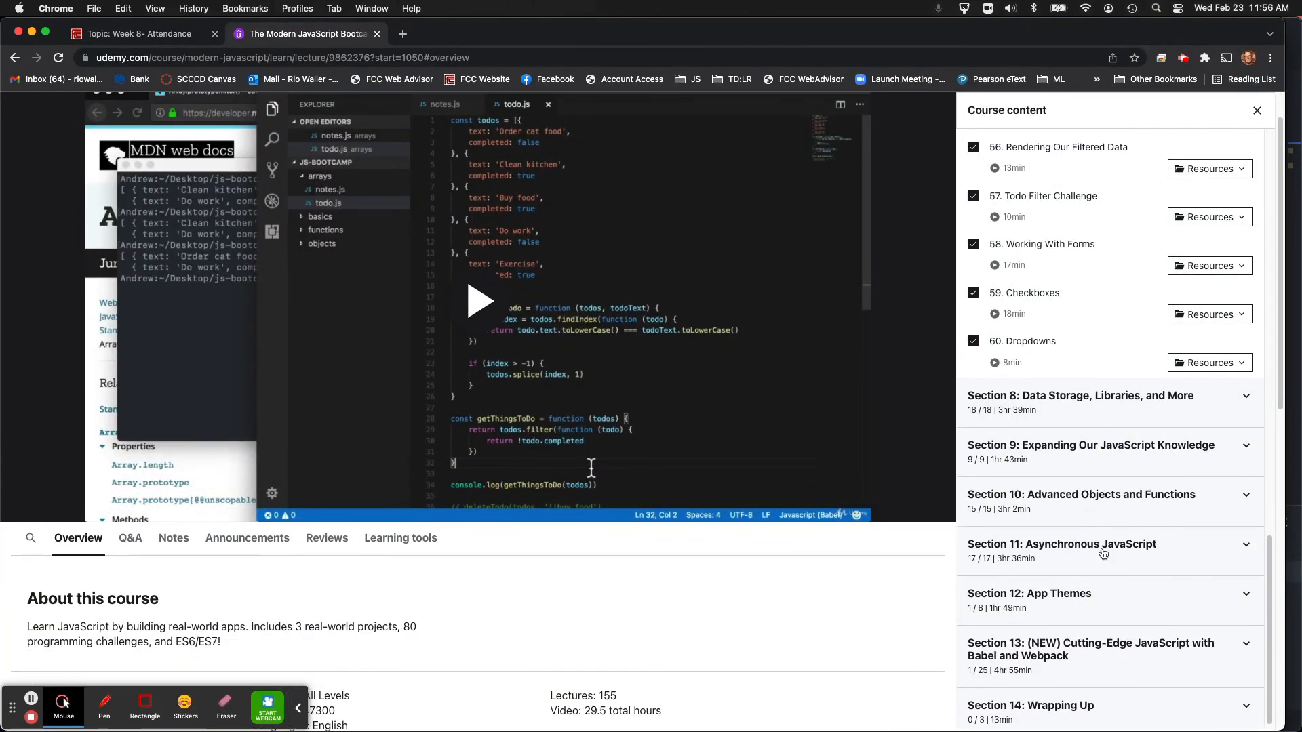
scroll(down, 3)
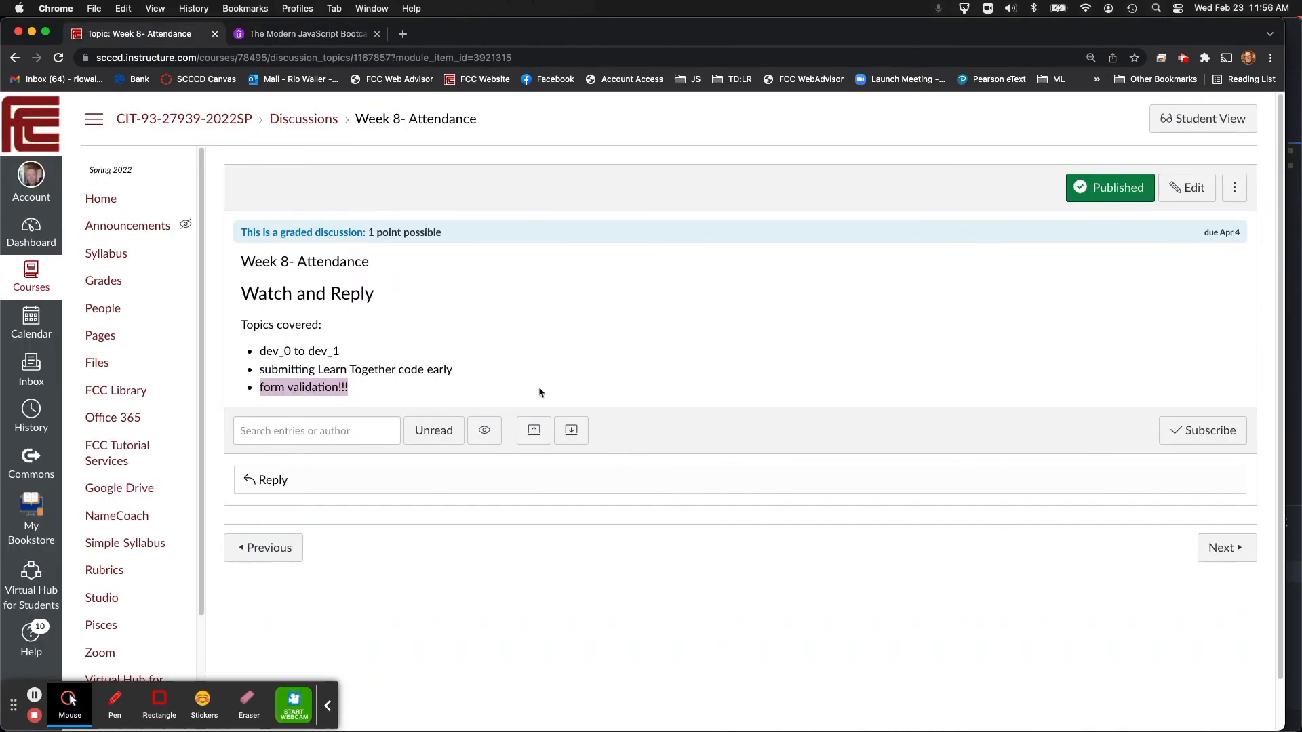
click(293, 704)
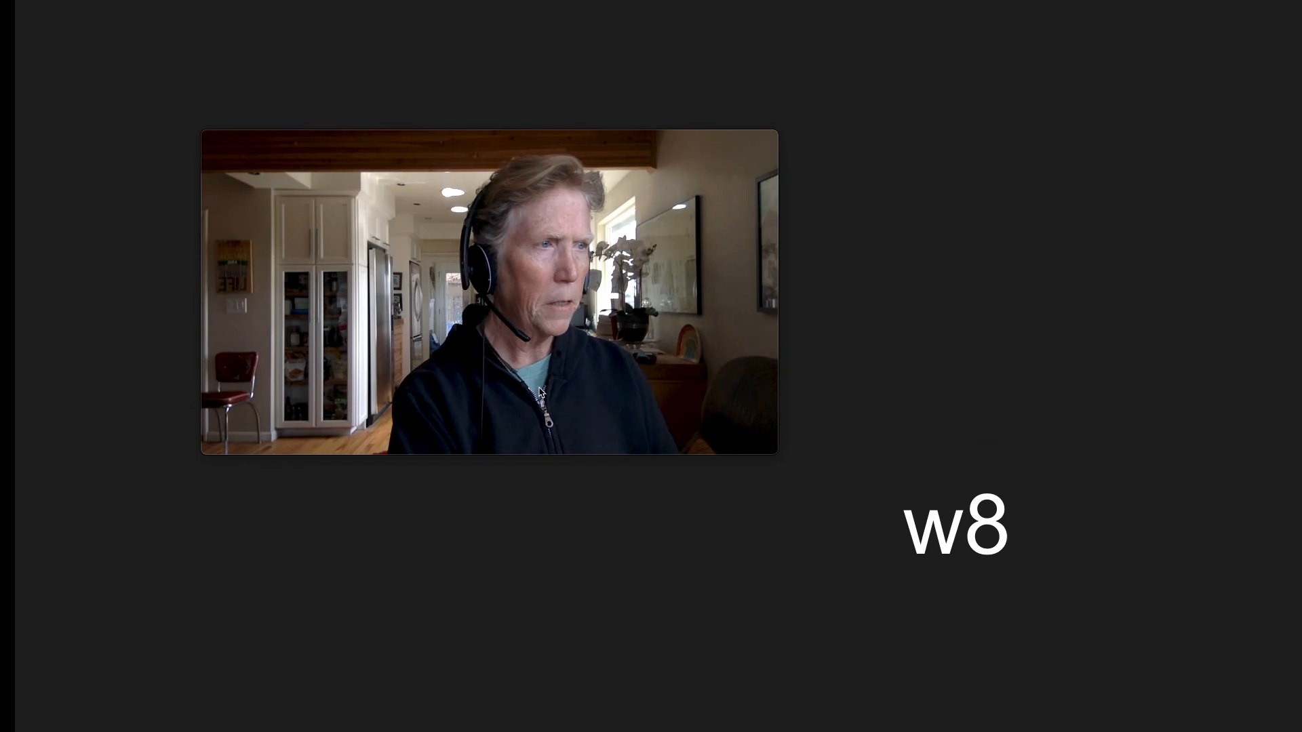